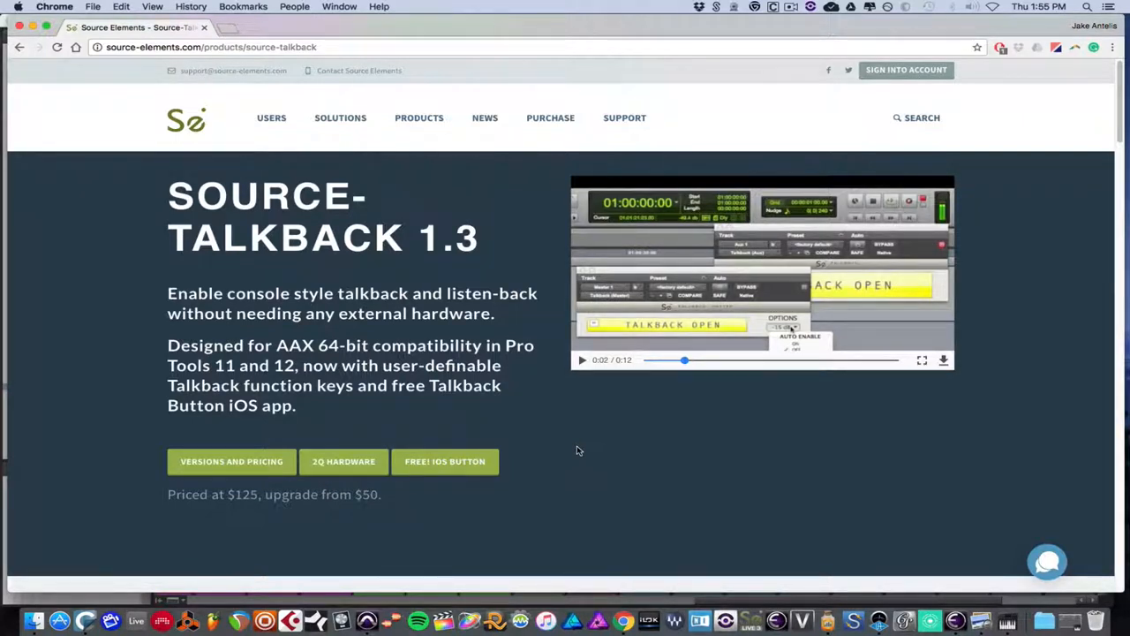
mouse_move(1038, 191)
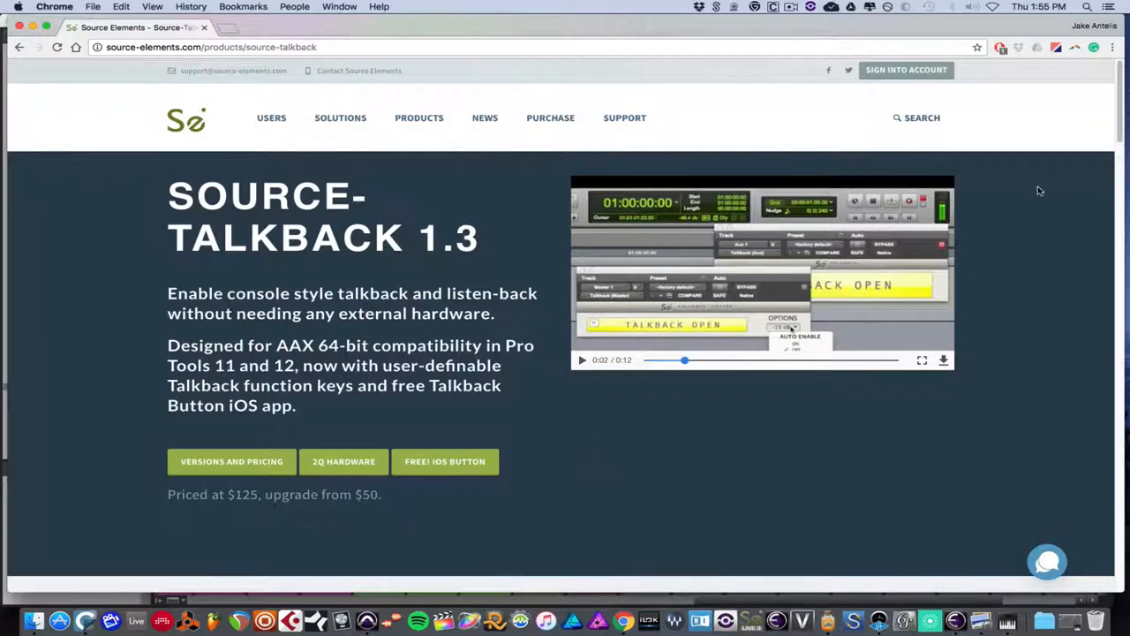
mouse_move(1113, 123)
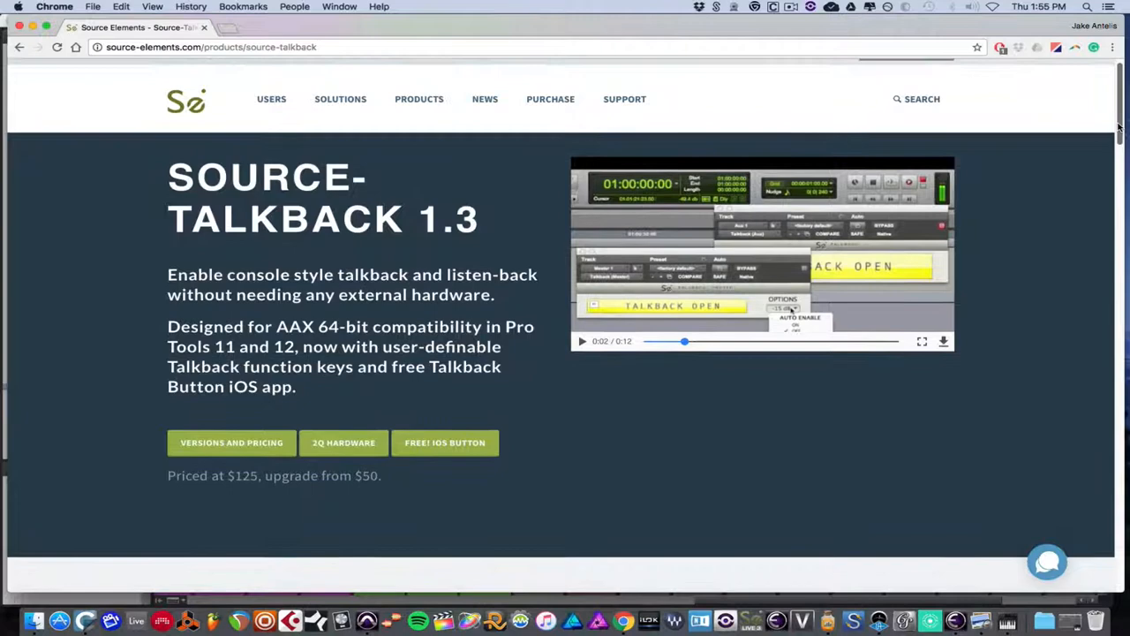
- Scroll the Source-Talkback product page down to the Talkback Button for iOS and How to use it sections
scroll("down", 3)
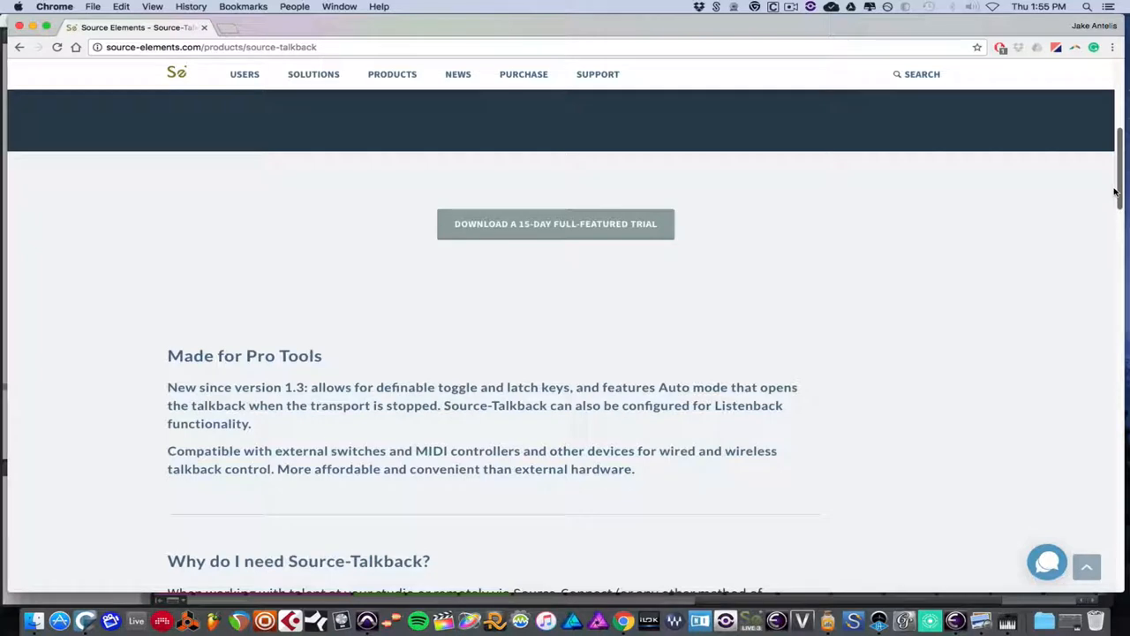
scroll("down", 3)
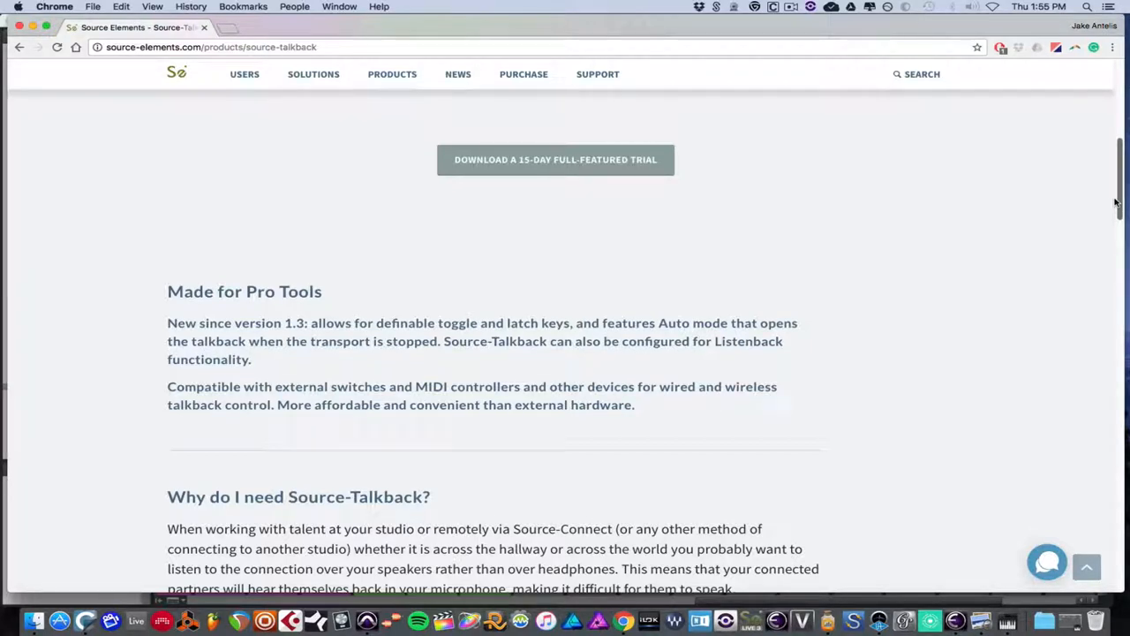
scroll("down", 3)
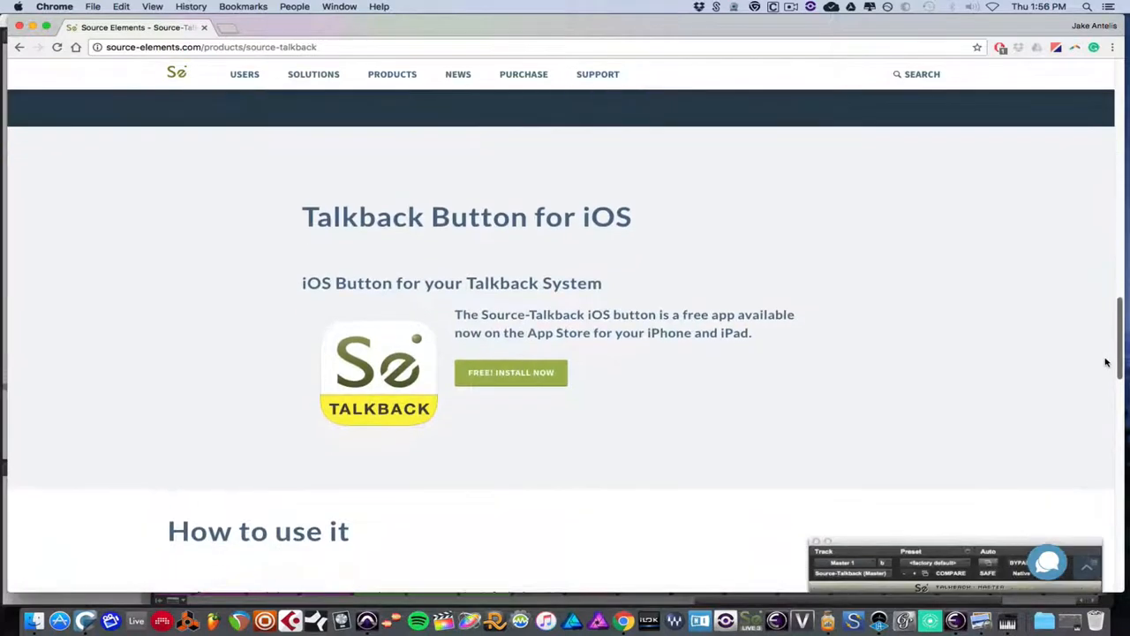
scroll("down", 3)
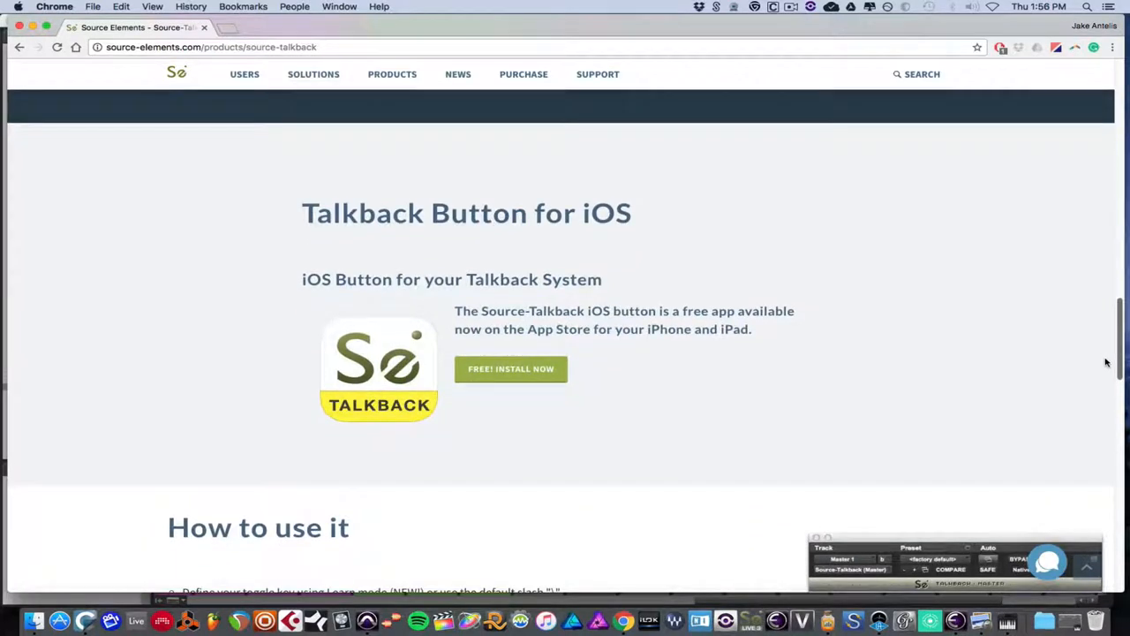
scroll("down", 3)
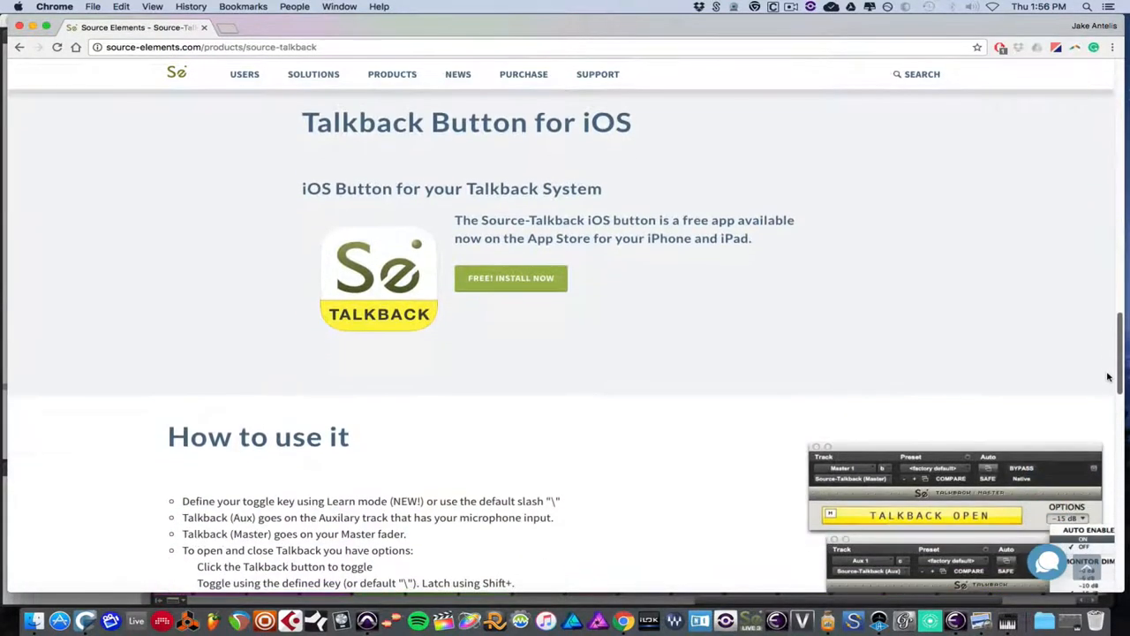
scroll("down", 3)
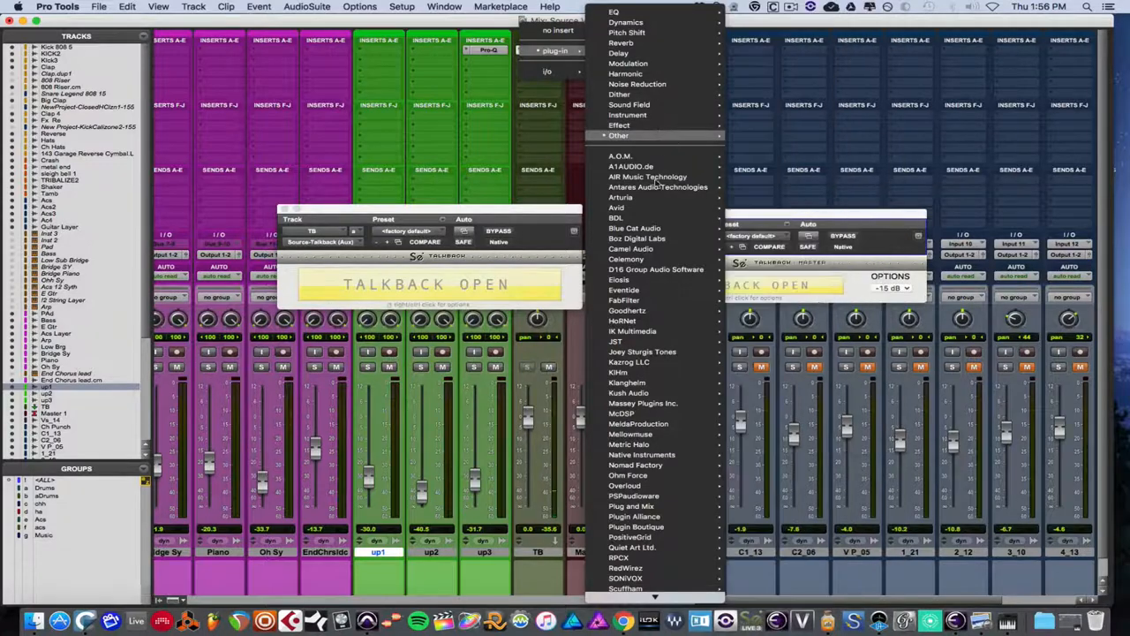
- Add Source-Talkback (Master) from the Source Elements plug-in list to the Master 1 insert
scroll("down", 3)
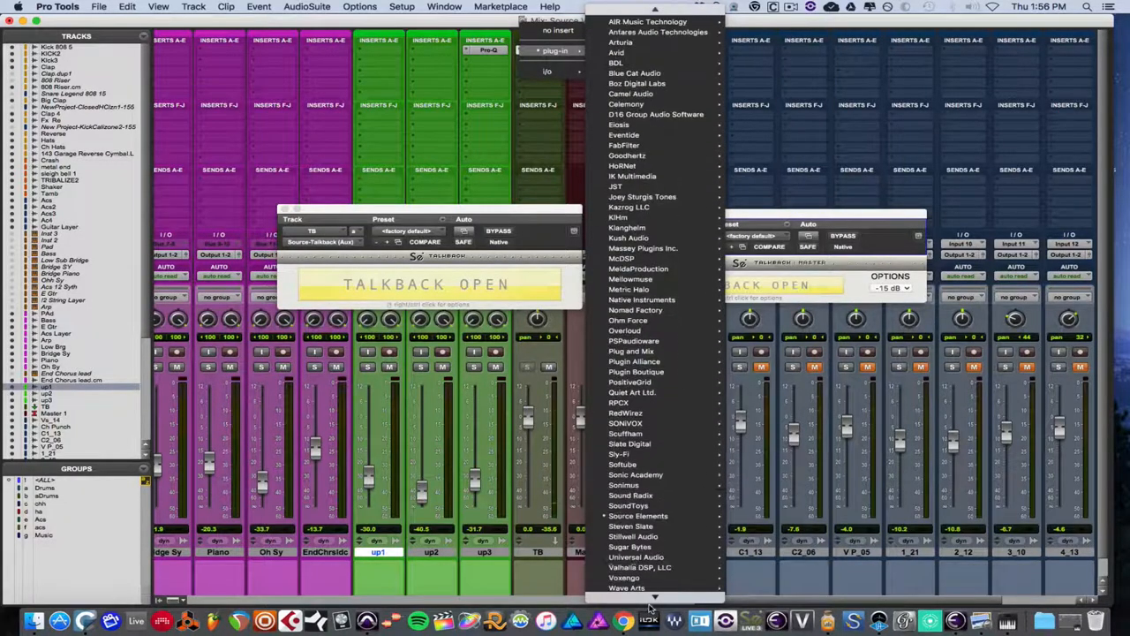
left_click(637, 494)
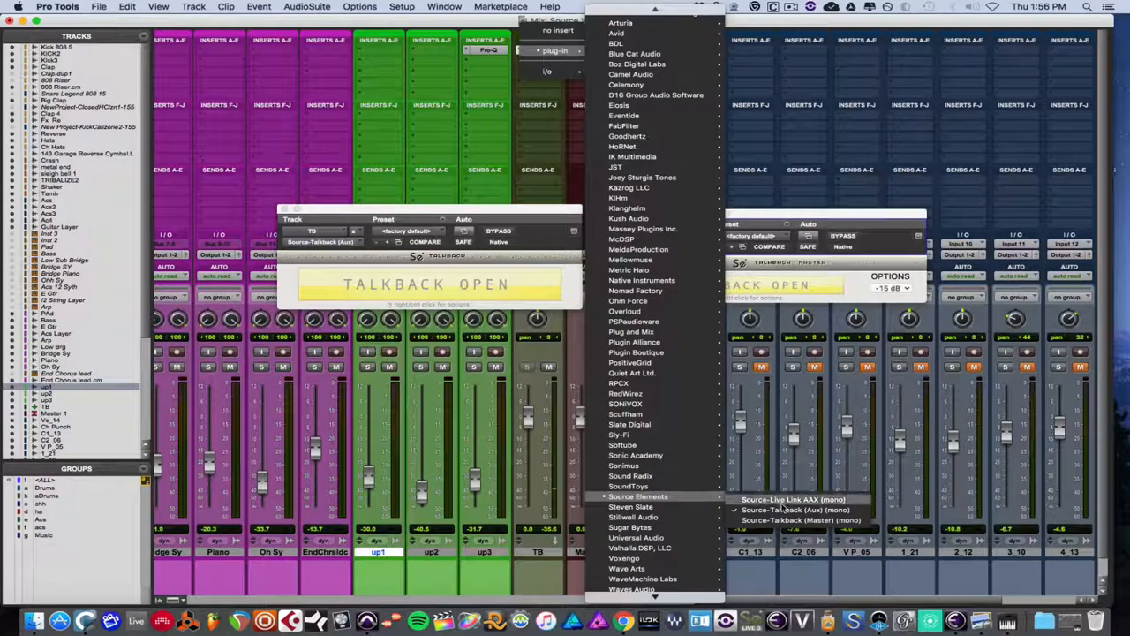
mouse_move(798, 519)
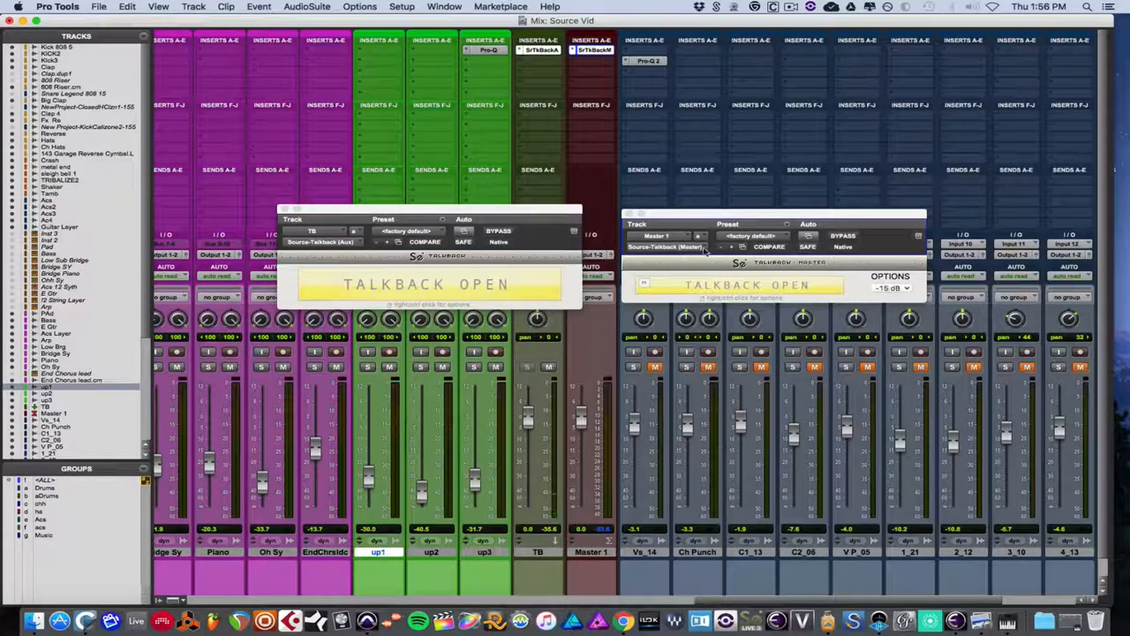
left_click(891, 290)
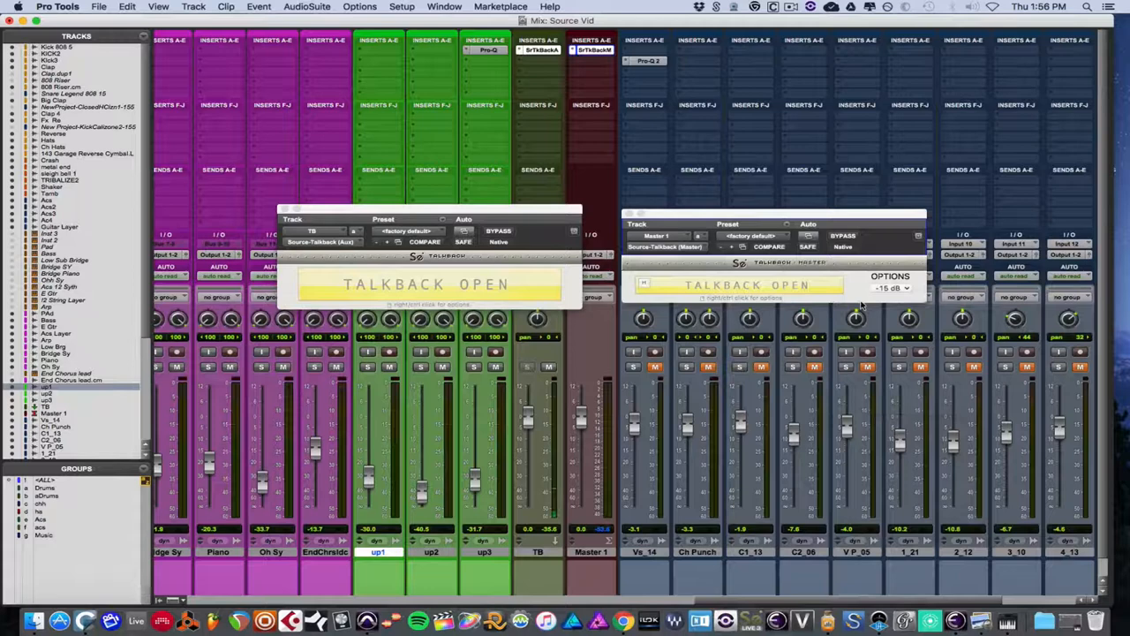
left_click(427, 285)
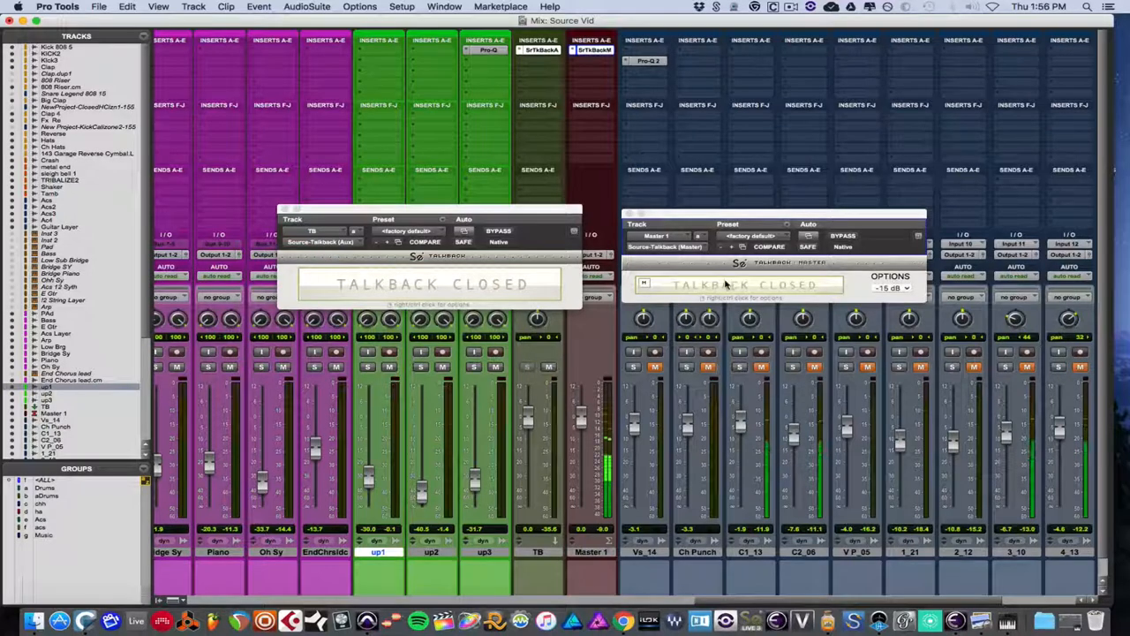
left_click(430, 284)
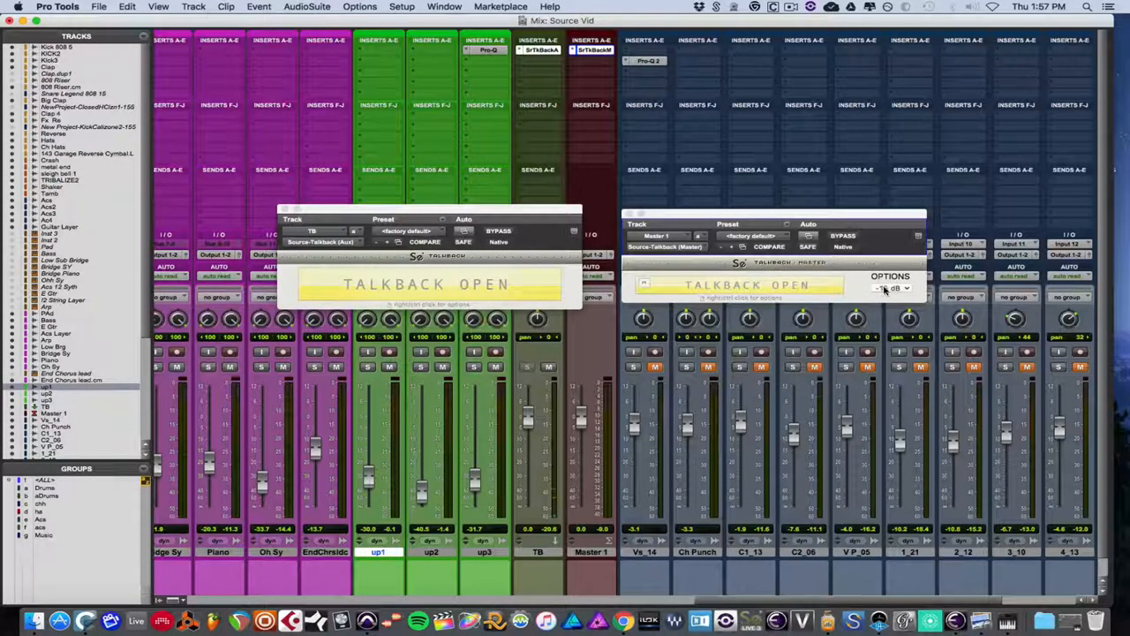
left_click(897, 288)
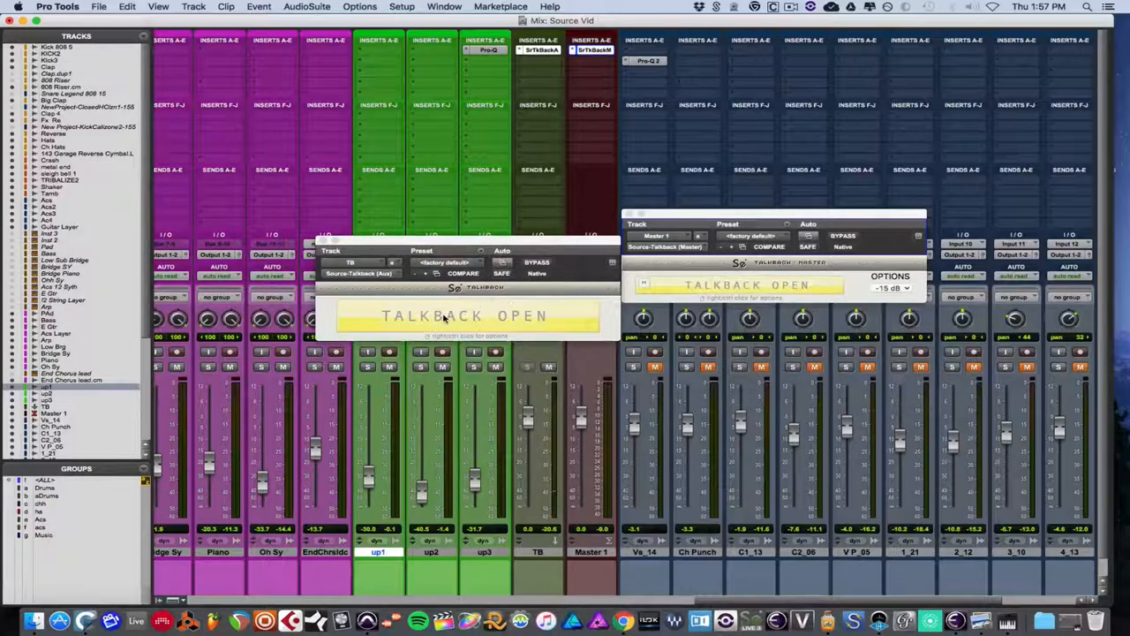
- Show the Learn MIDI / Learn key menu on the TALKBACK OPEN button of the aux plugin
right_click(468, 316)
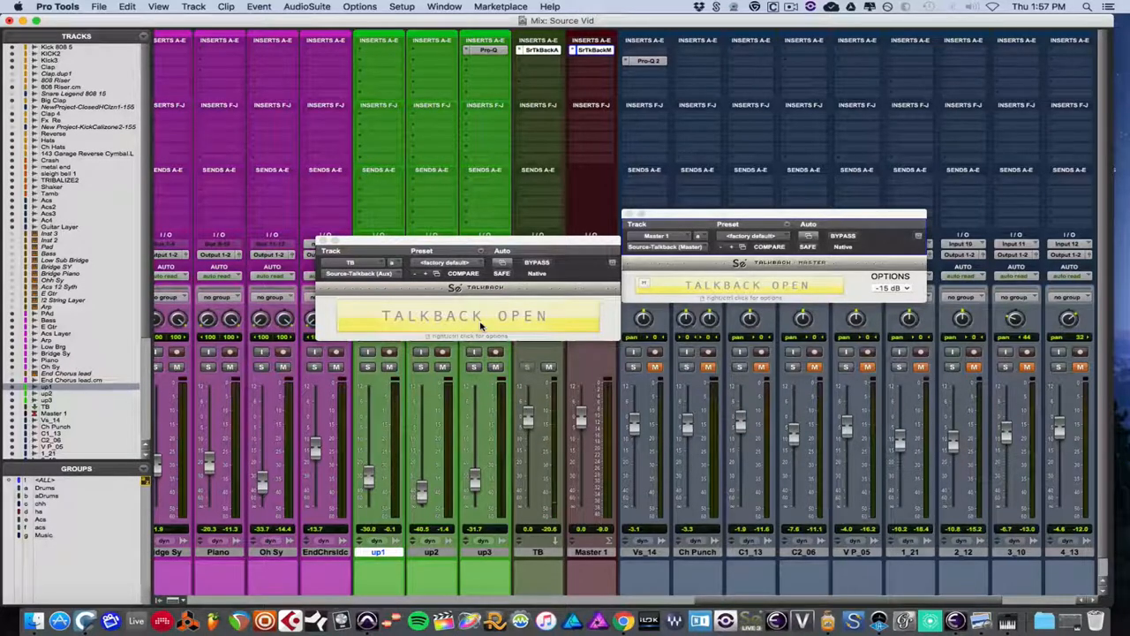
right_click(466, 314)
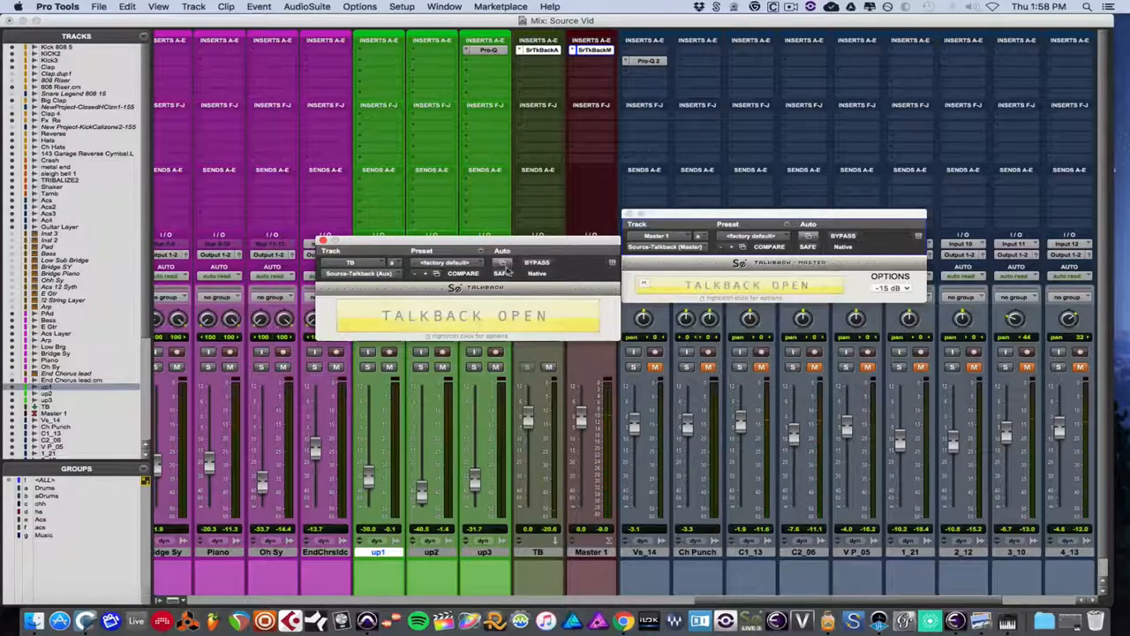
right_click(463, 314)
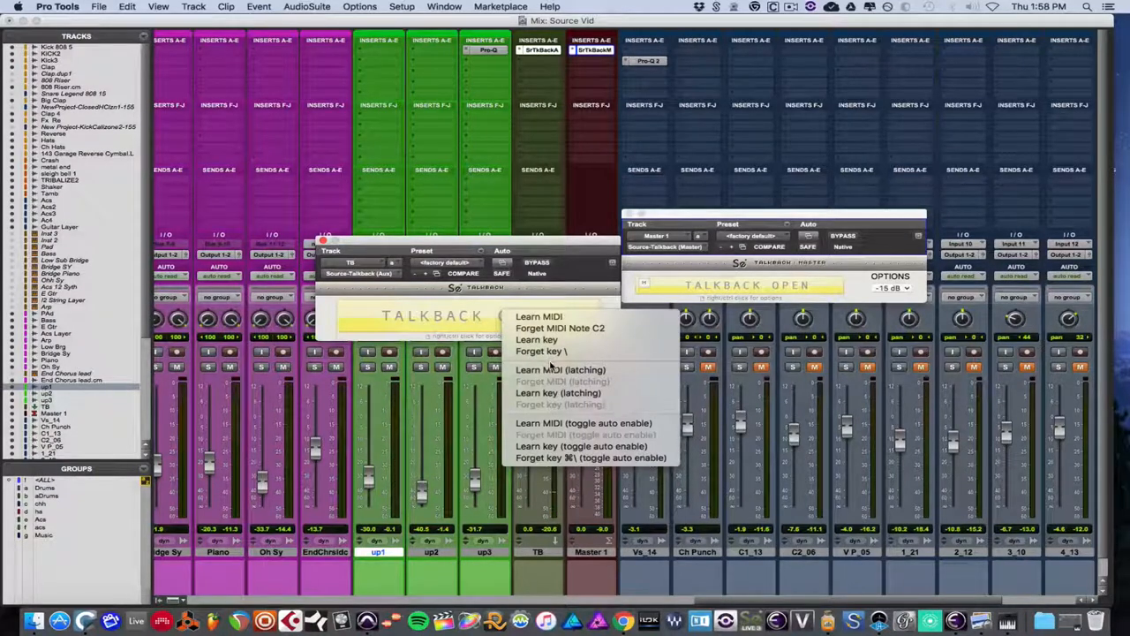
mouse_move(572, 385)
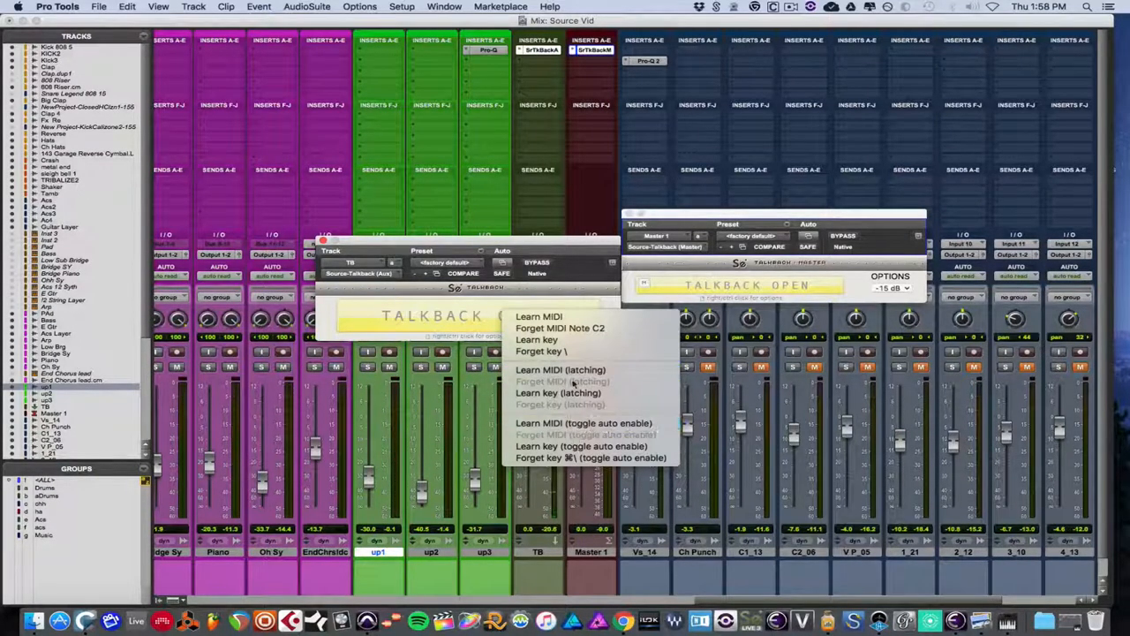
mouse_move(561, 370)
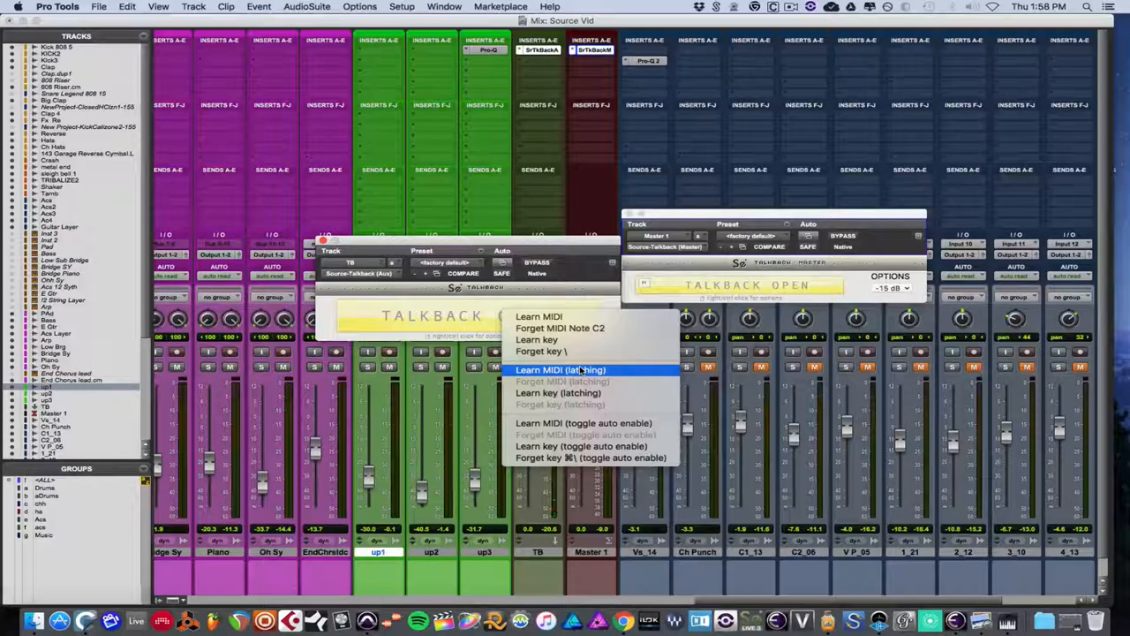
mouse_move(554, 251)
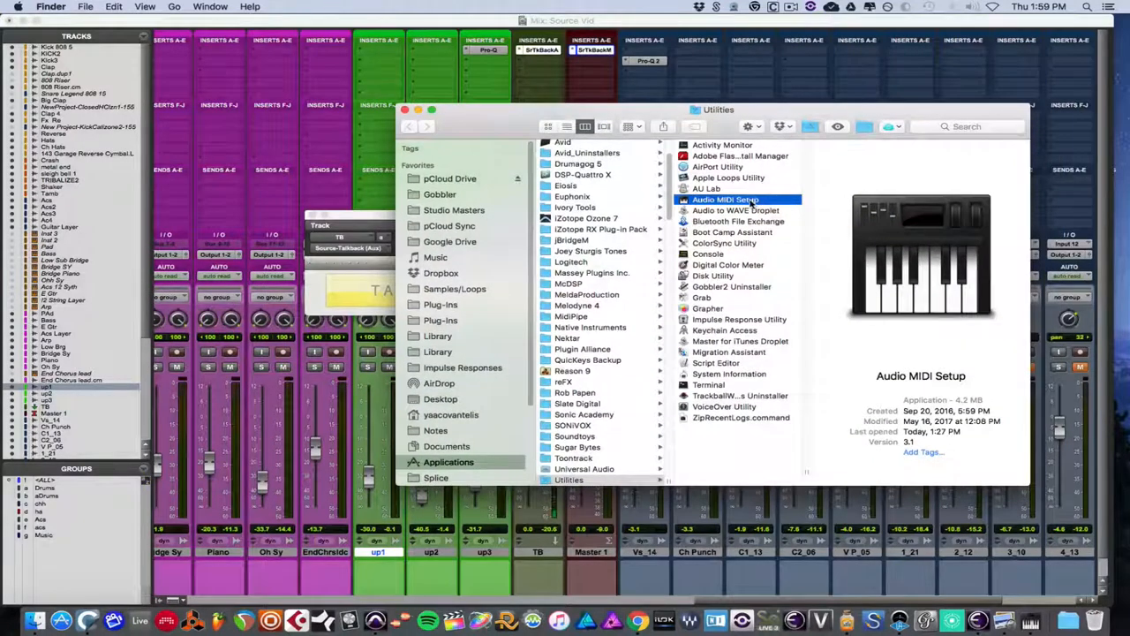
- Launch Audio MIDI Setup, enter MIDI Network Setup and add a second network session beside Source Talkback
double_click(724, 197)
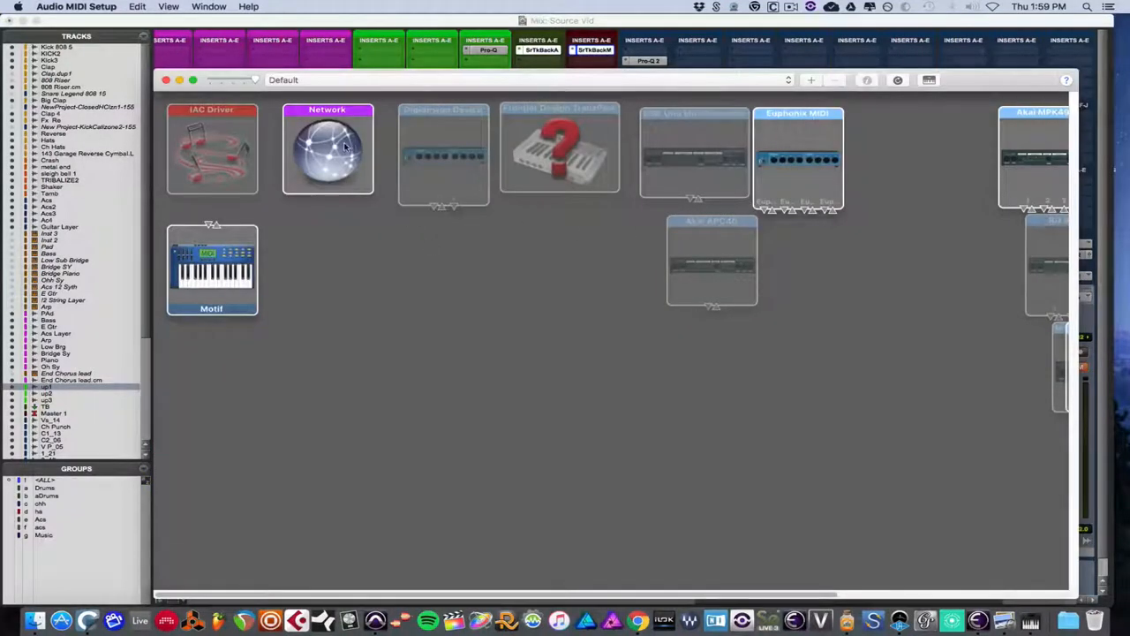
left_click(328, 148)
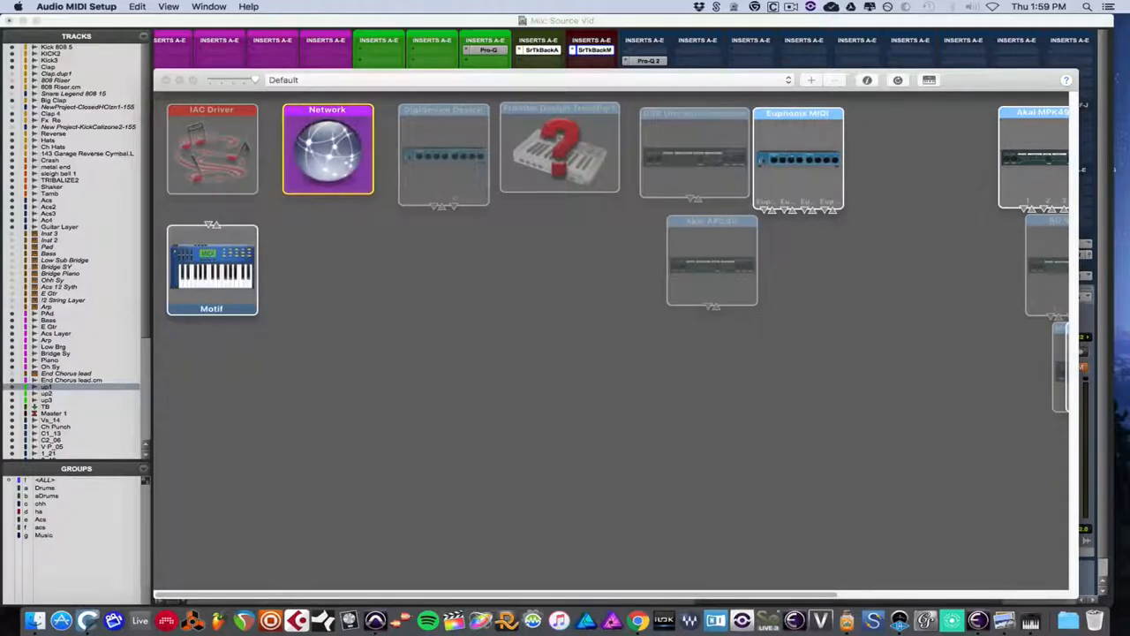
double_click(329, 148)
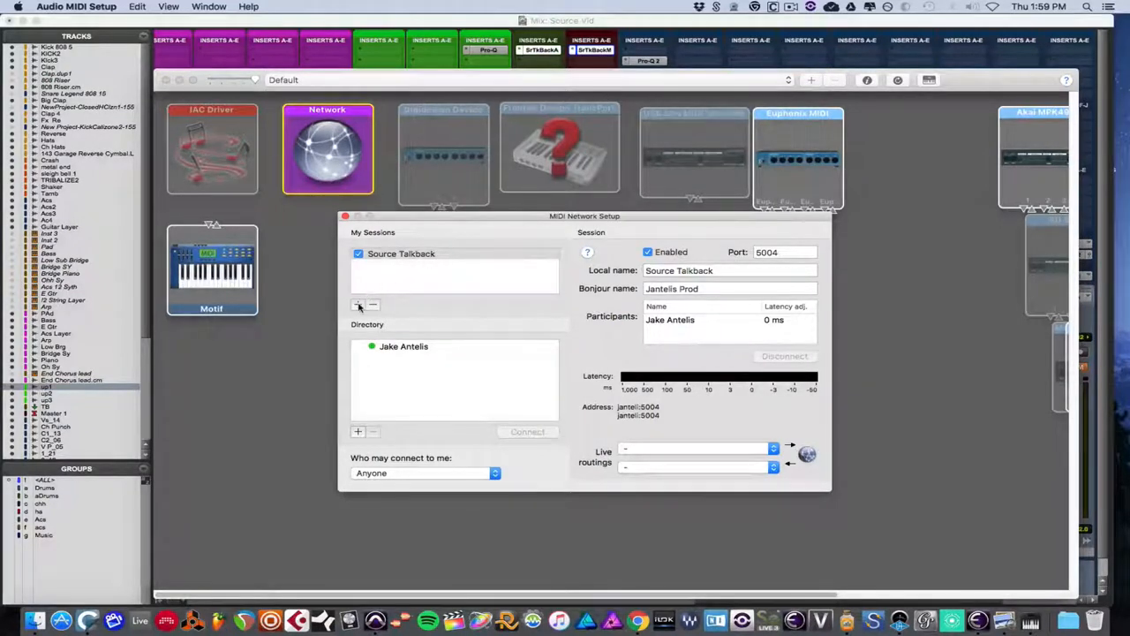
left_click(357, 304)
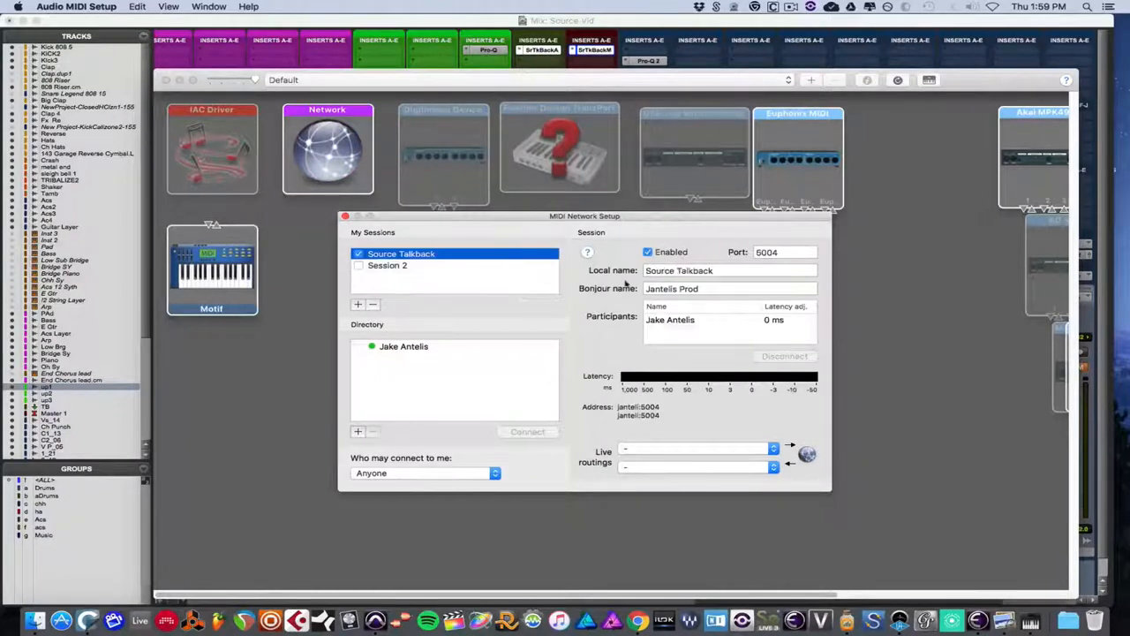
mouse_move(696, 284)
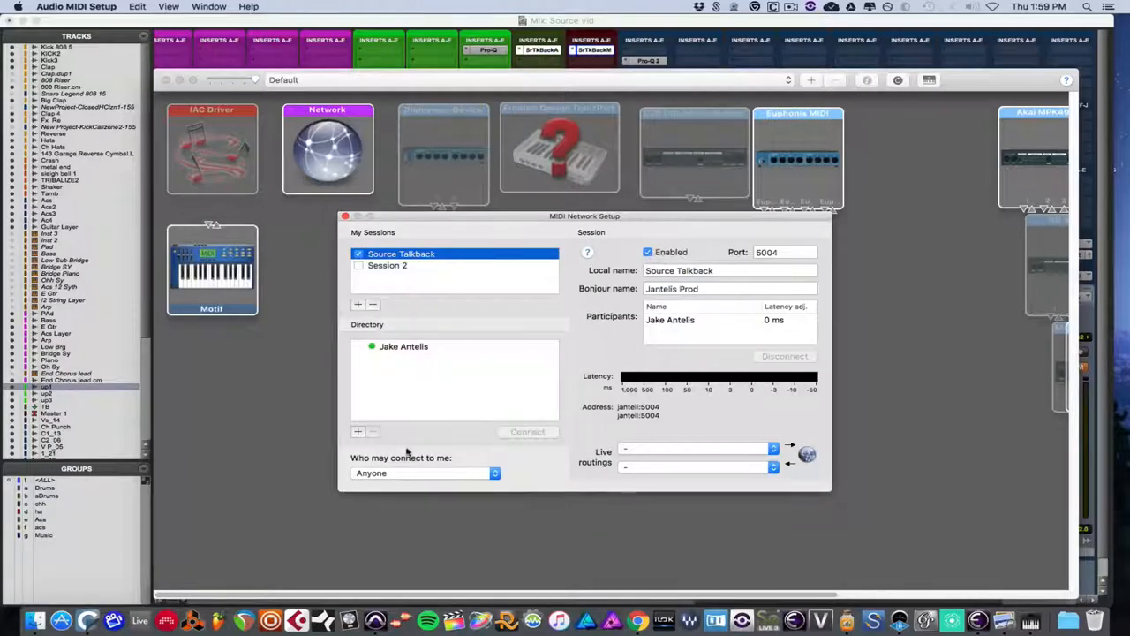
left_click(423, 473)
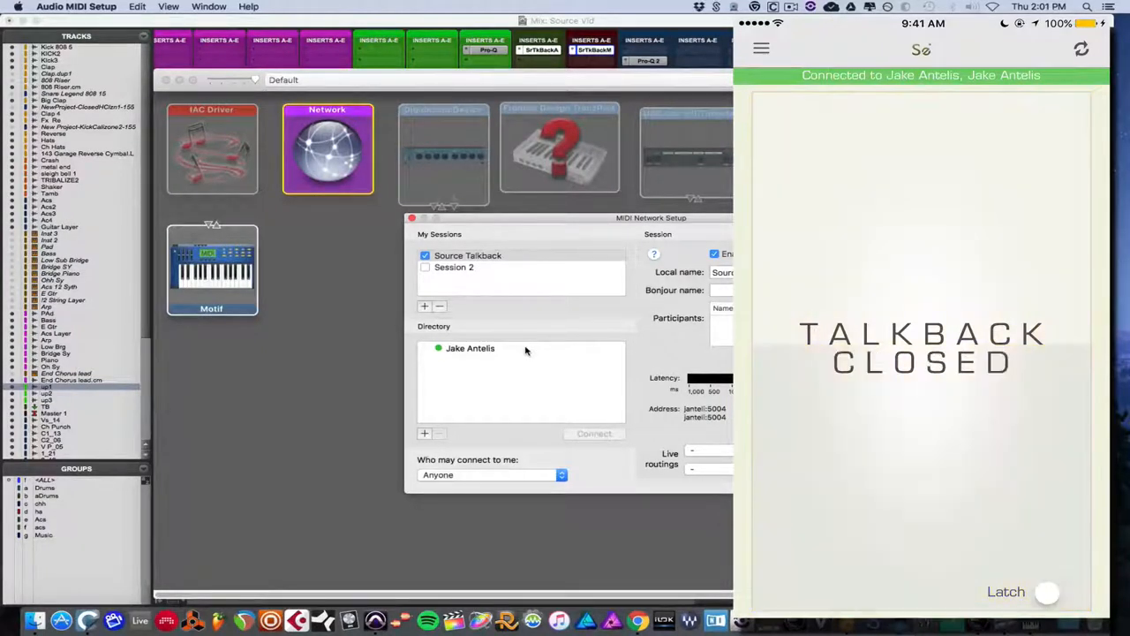
- Turn Latch on in the iOS talkback button app and reposition the MIDI Network Setup window
left_click(1056, 592)
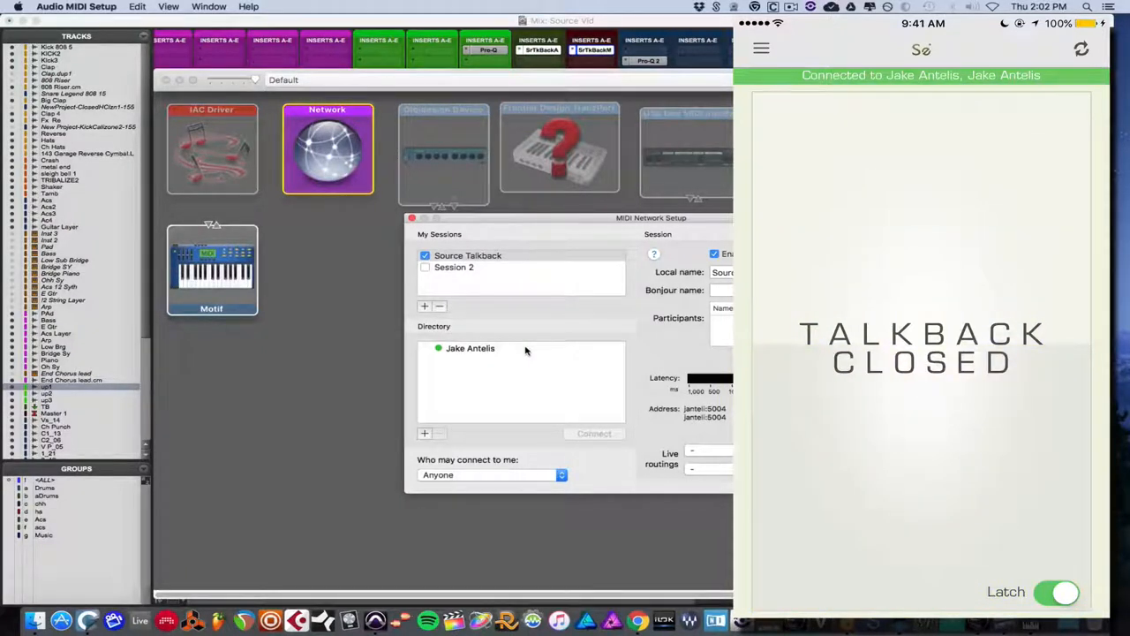
left_click(1056, 592)
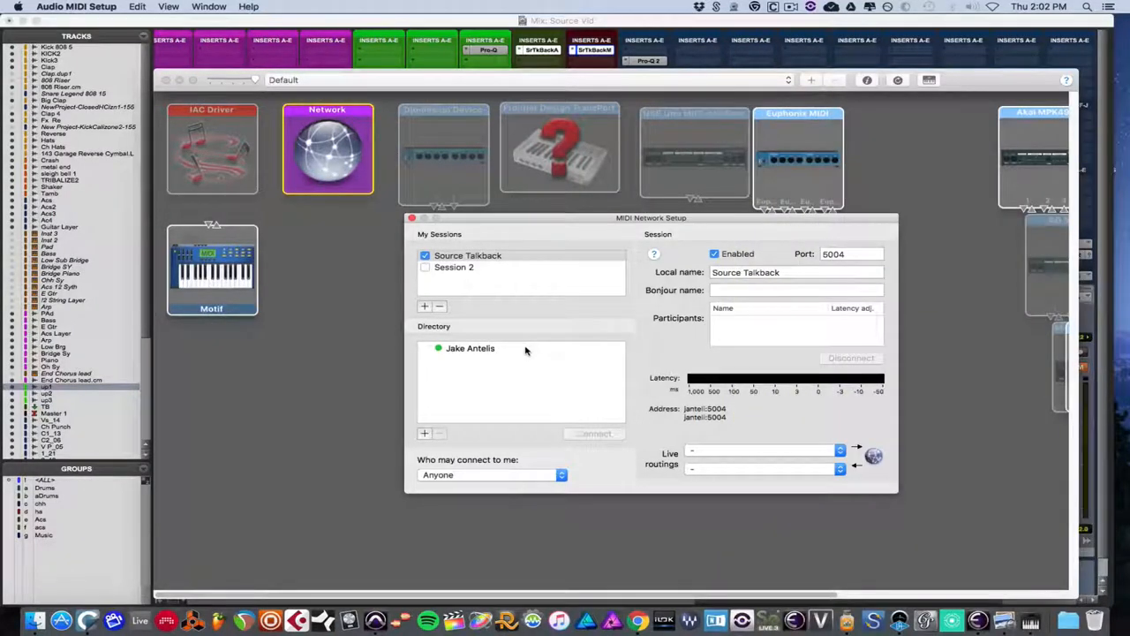
mouse_move(556, 272)
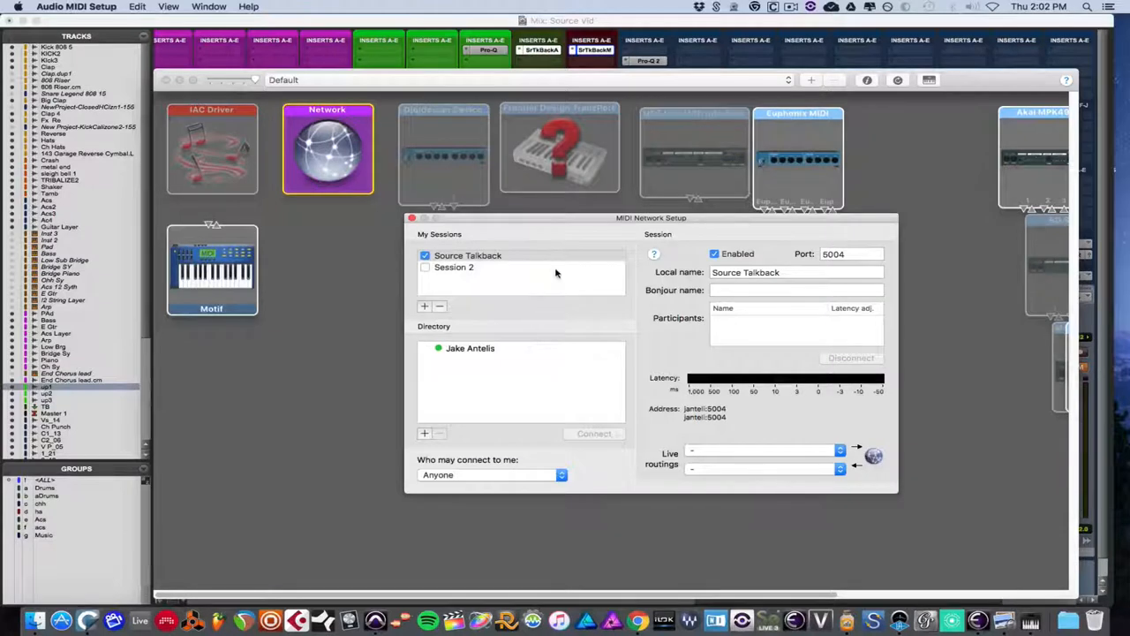
mouse_move(594, 277)
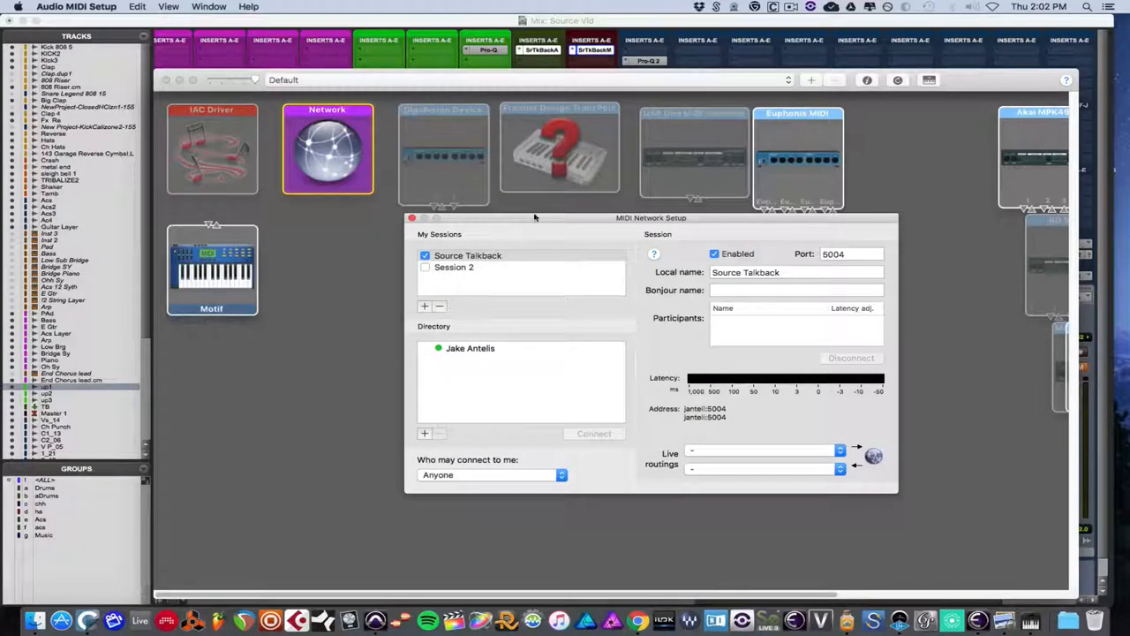
left_click_drag(650, 217, 667, 226)
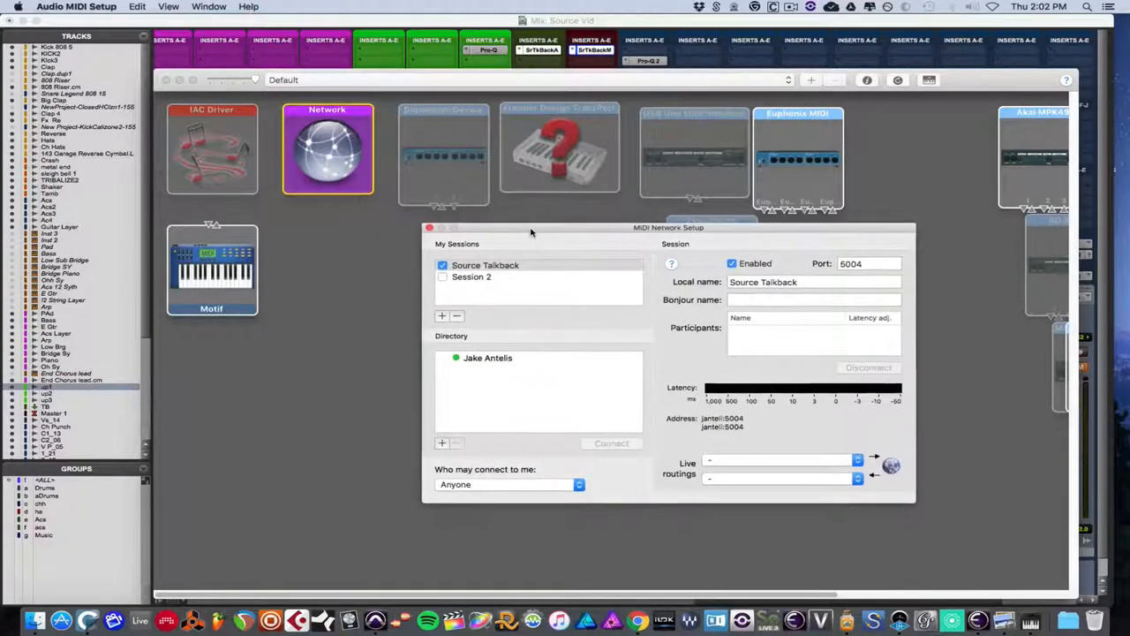